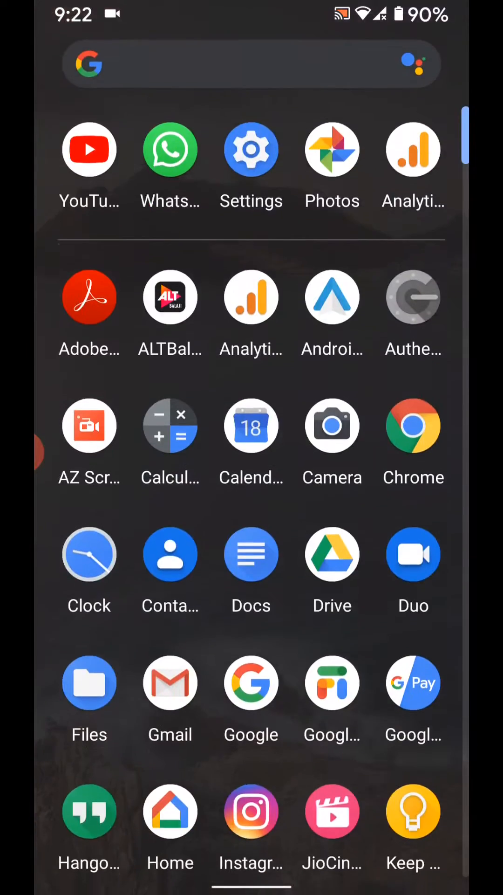
Launch Settings from the app drawer and go to Apps & notifications
left_click(251, 149)
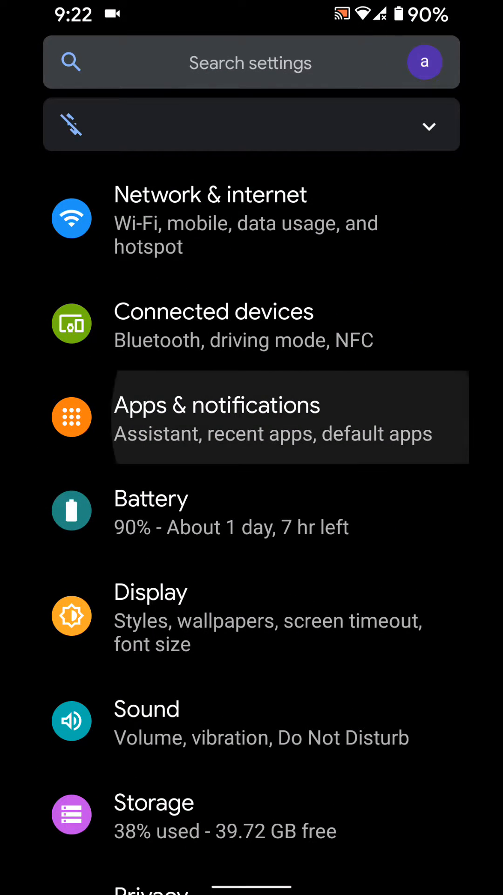
left_click(217, 418)
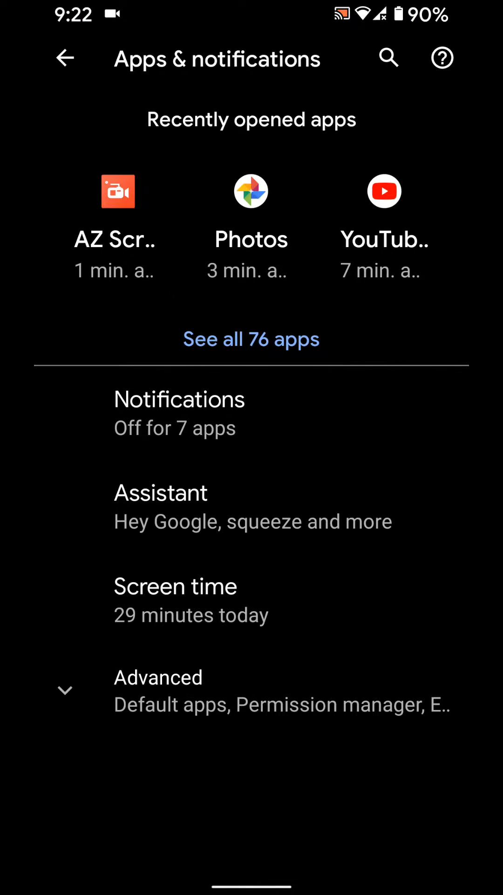
left_click(178, 399)
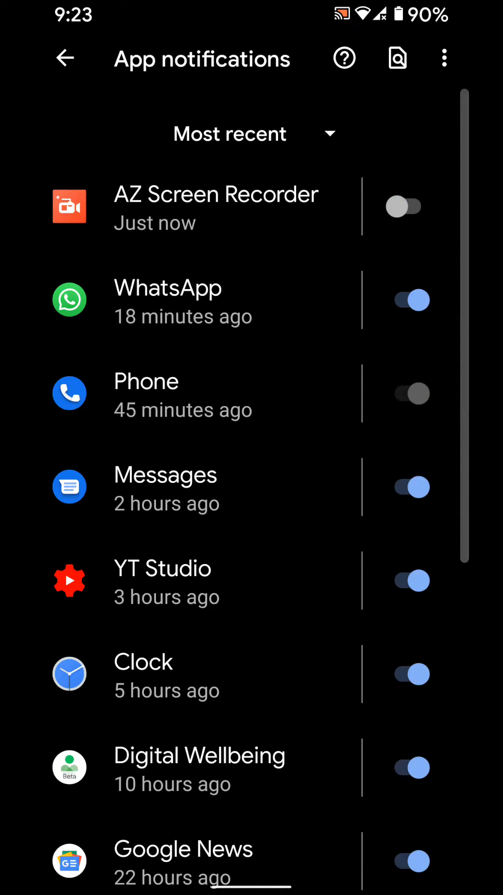
left_click(405, 207)
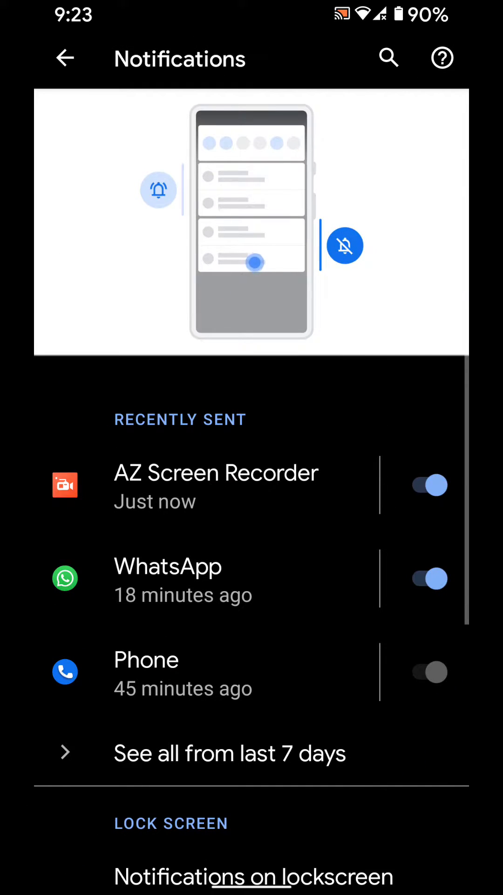
left_click(63, 59)
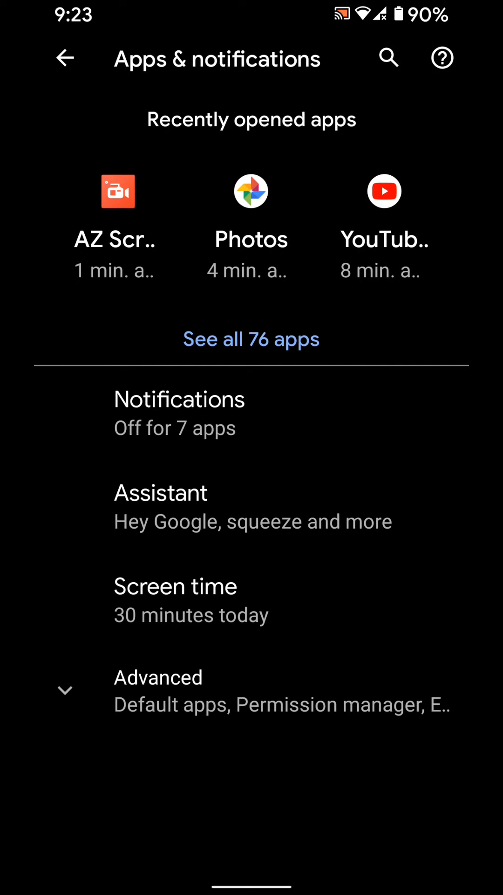
From the full list of 76 installed apps, select WhatsApp and reach its Notifications page
left_click(67, 58)
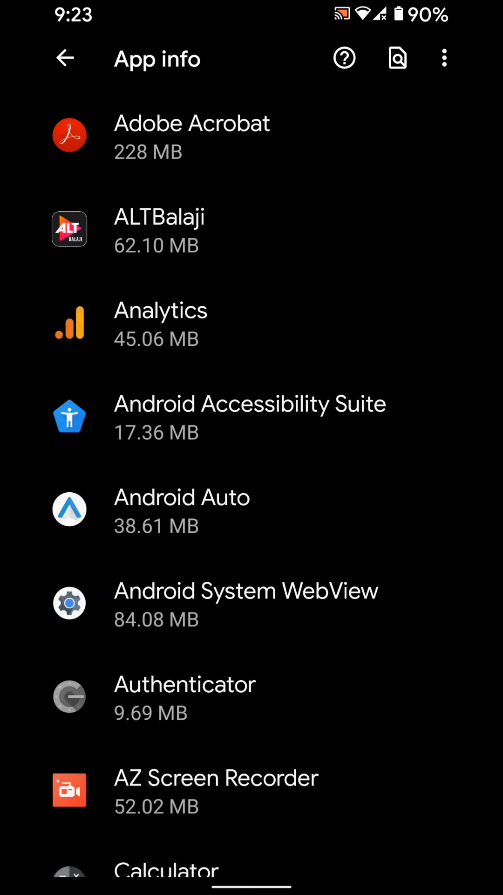
scroll("down", 3)
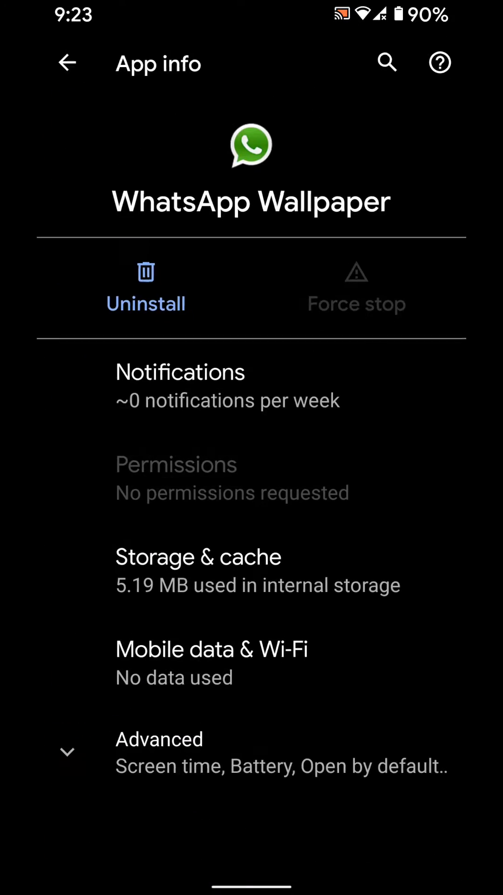
left_click(67, 61)
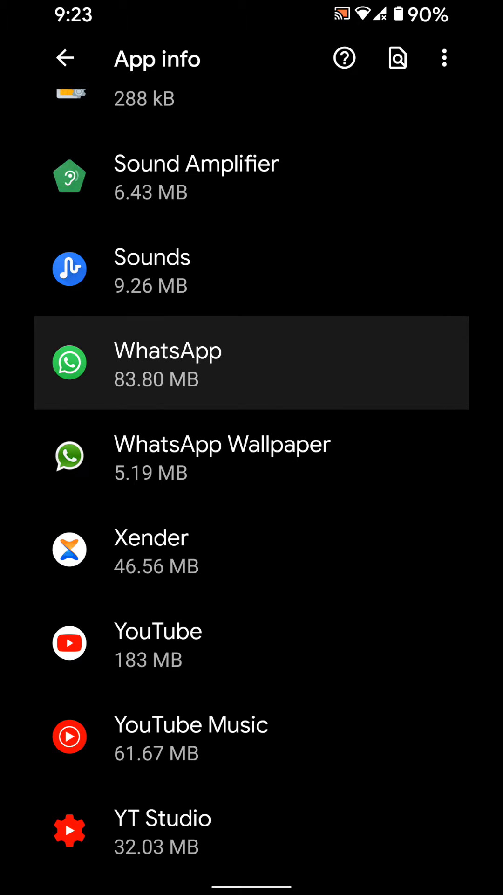
left_click(168, 362)
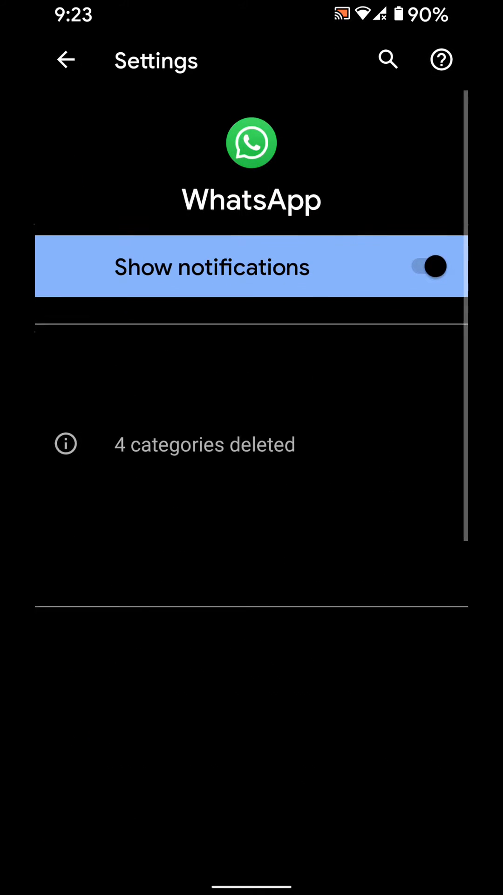
Switch off WhatsApp's Show notifications toggle and go back to the app list
left_click(432, 266)
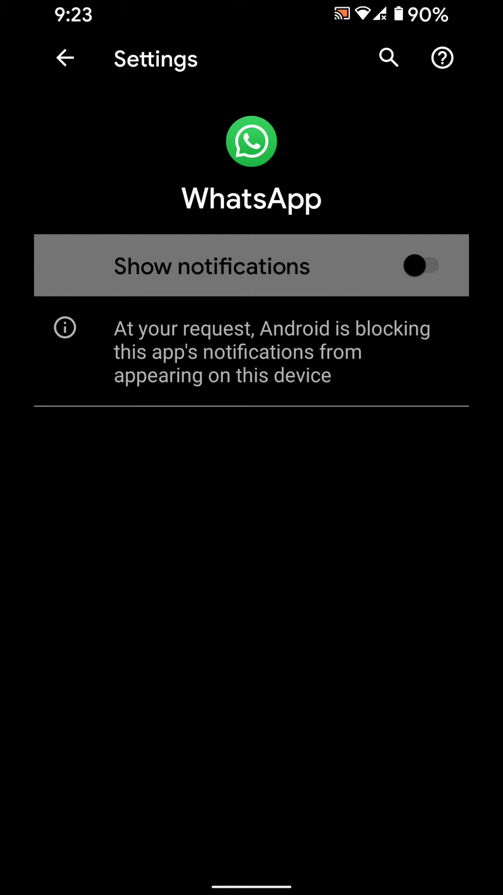
left_click(422, 267)
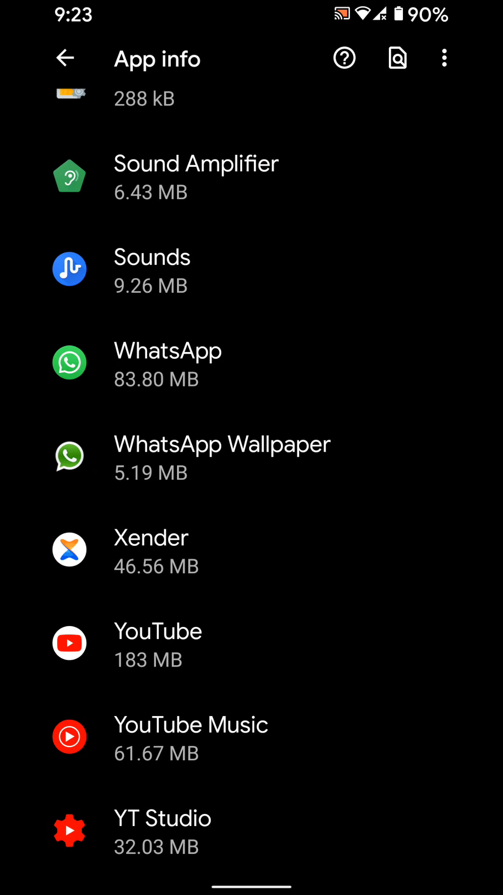
Navigate back through Apps & notifications to the main Settings overview
left_click(66, 57)
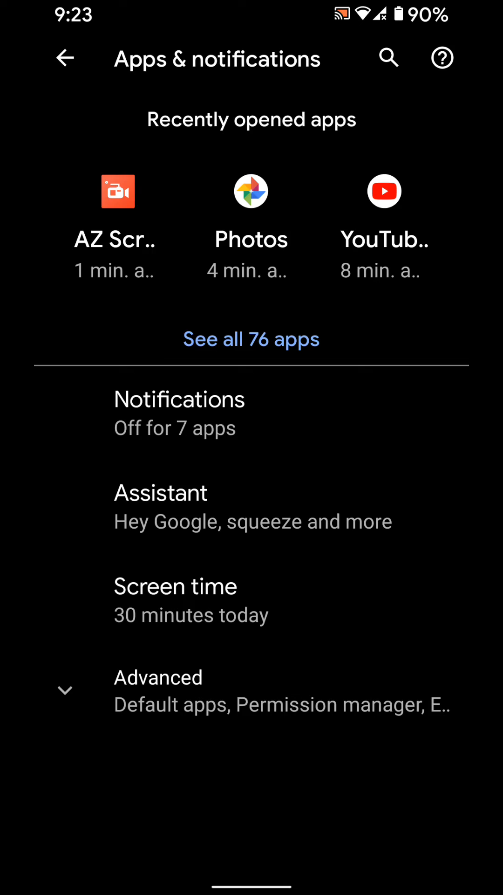
left_click(66, 58)
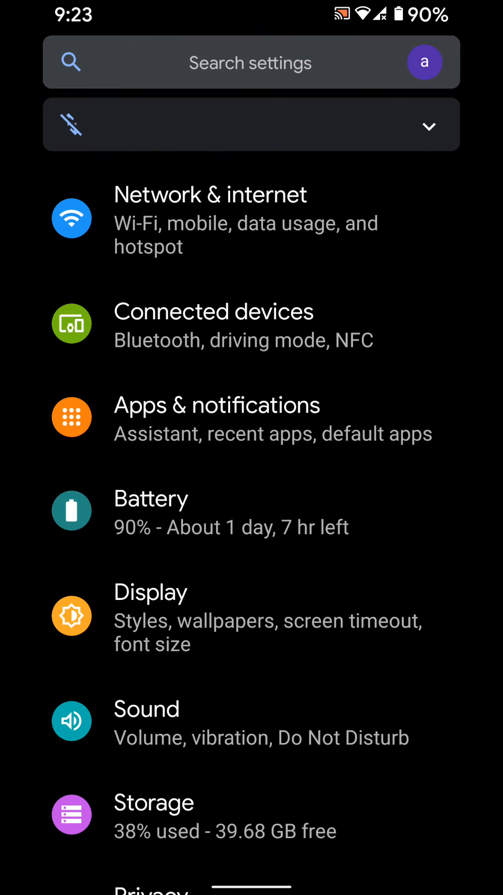